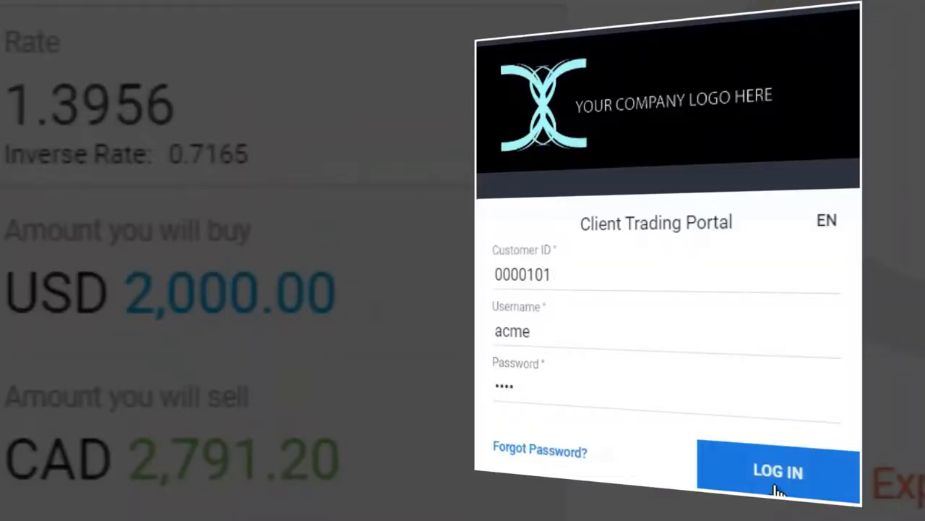
Step: Log in with Customer ID, username and password to reach the transactional dashboard
click(778, 472)
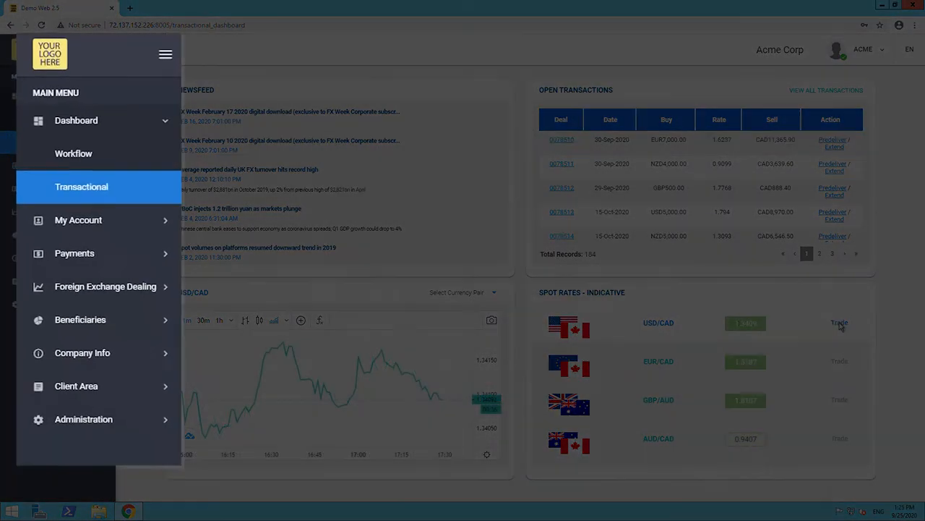
Step: Start a USD/CAD quick quote with a buy amount of 2,000.00 USD
click(838, 322)
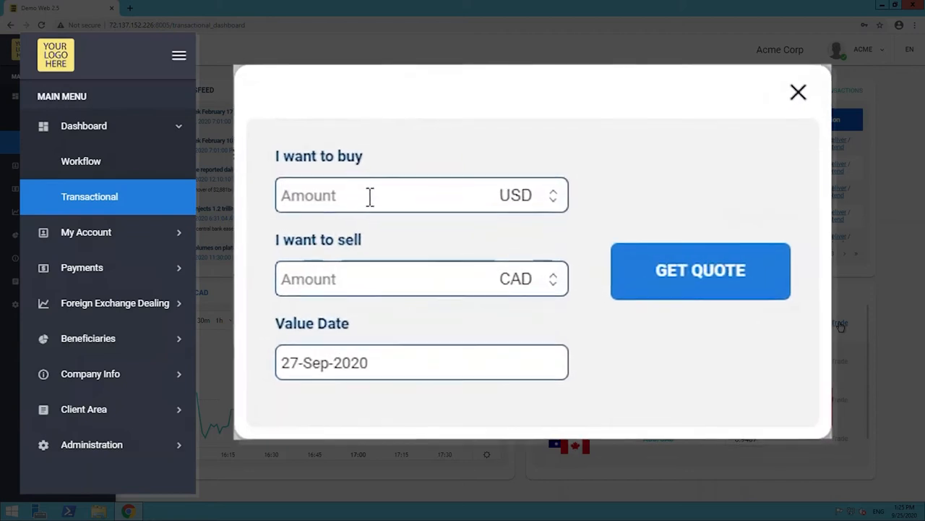
text(2,000.00)
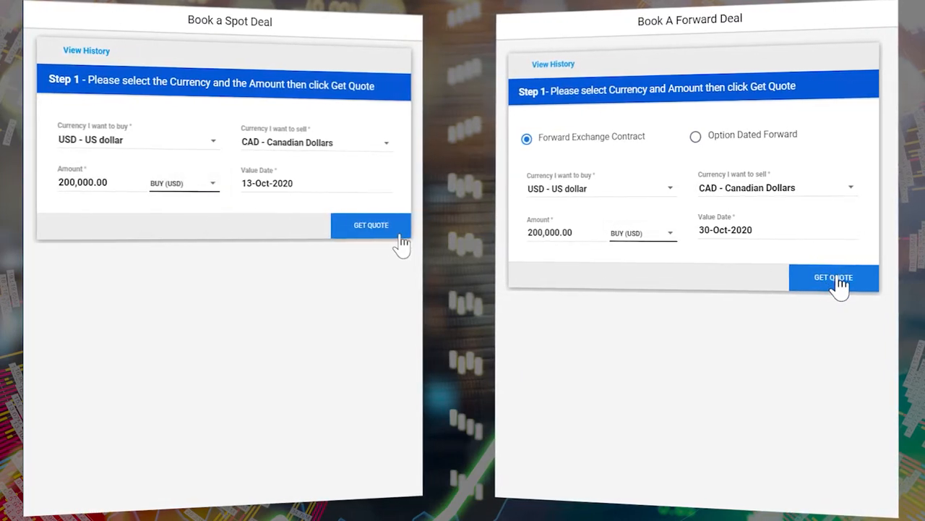
Step: Quote and accept the 200,000 USD spot deal against CAD at 1.3641
click(833, 277)
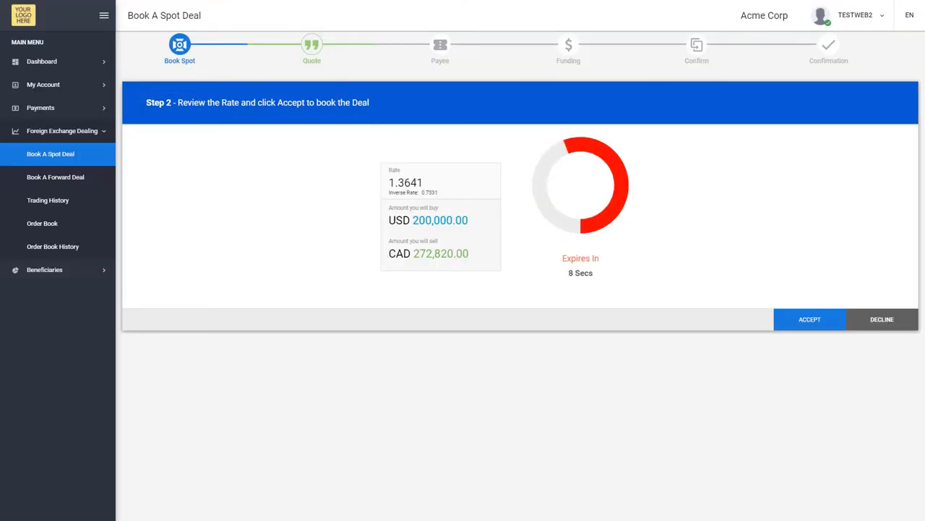
click(810, 320)
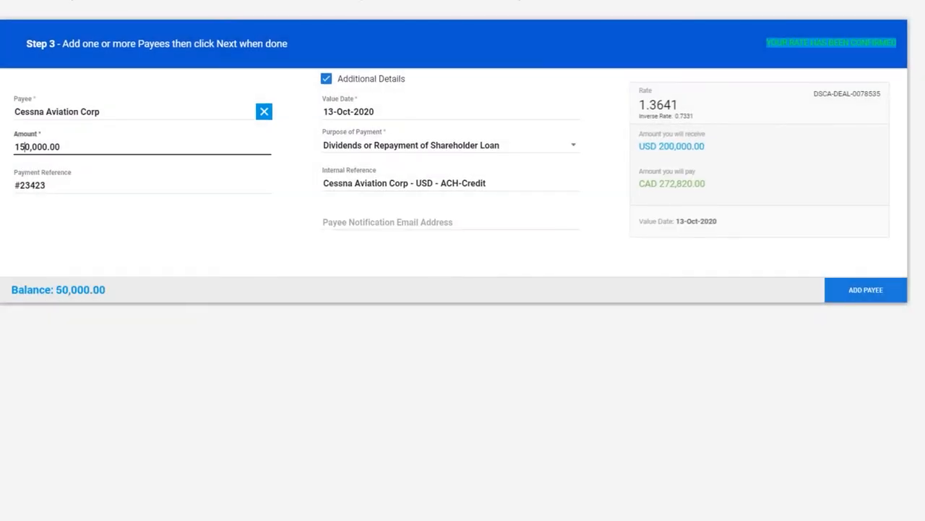
Step: Add payees Cessna Aviation Corp and AfriCafe PVT Limited to split the deal's payments
click(865, 289)
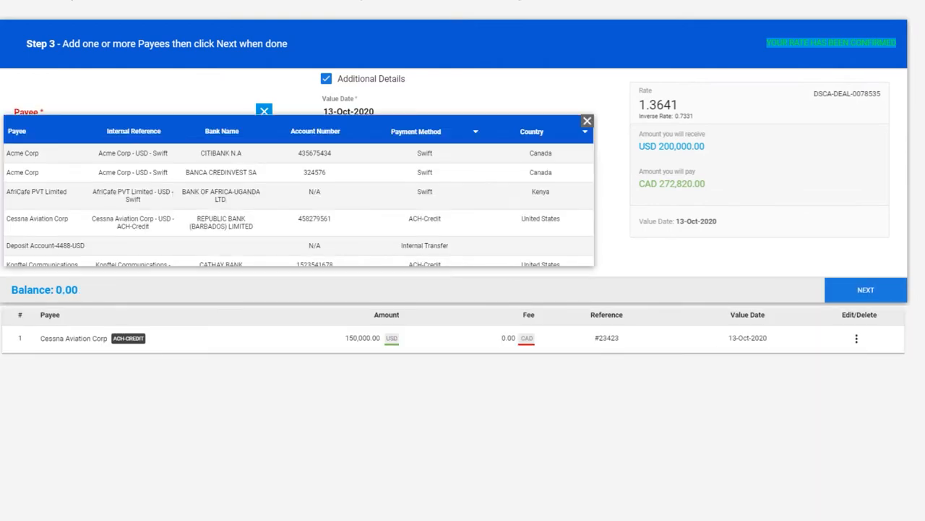
click(36, 195)
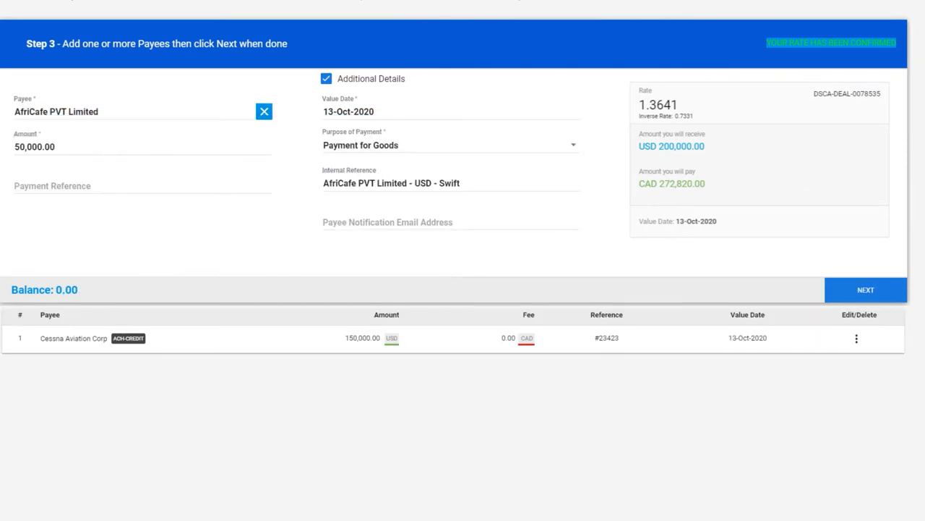
click(864, 290)
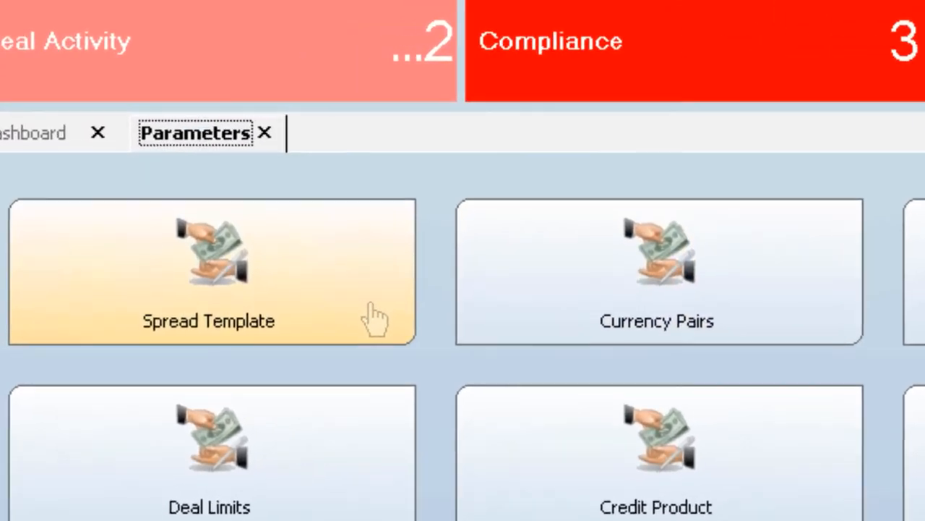
Step: Review Spread Template online quotation modes and scroll the enabled currency-pair buy/sell grid
click(210, 272)
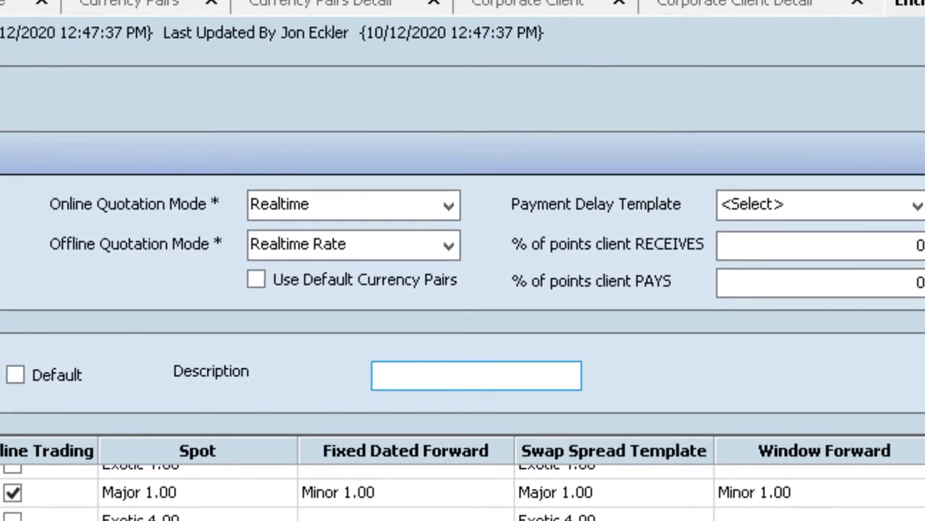
click(448, 204)
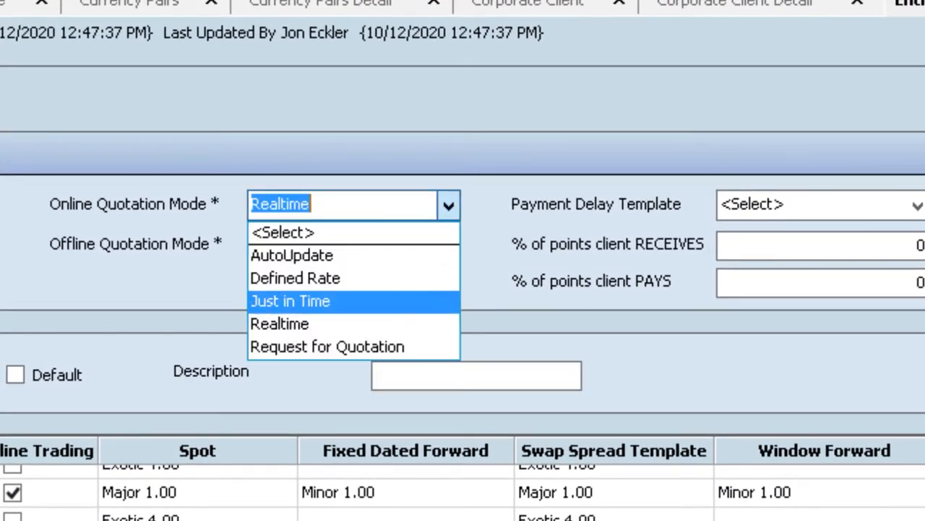
mouse_move(327, 347)
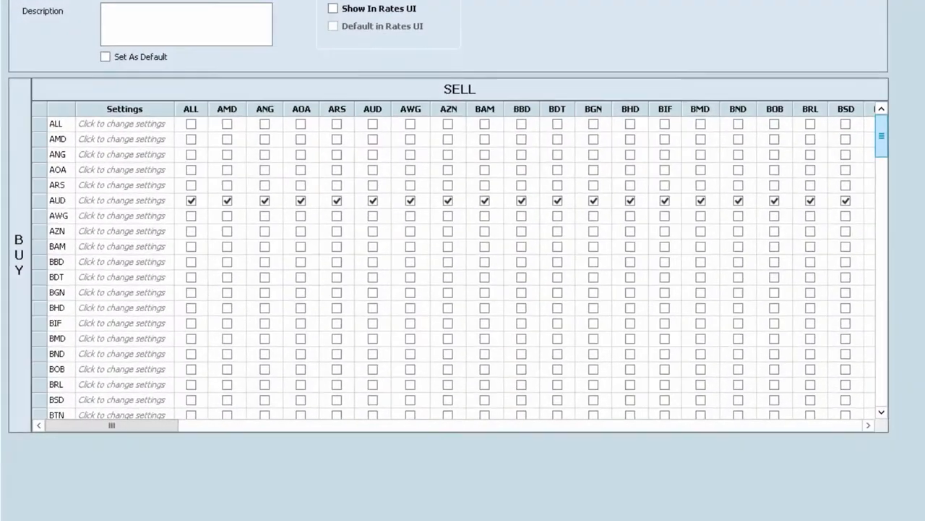
scroll(down, 3)
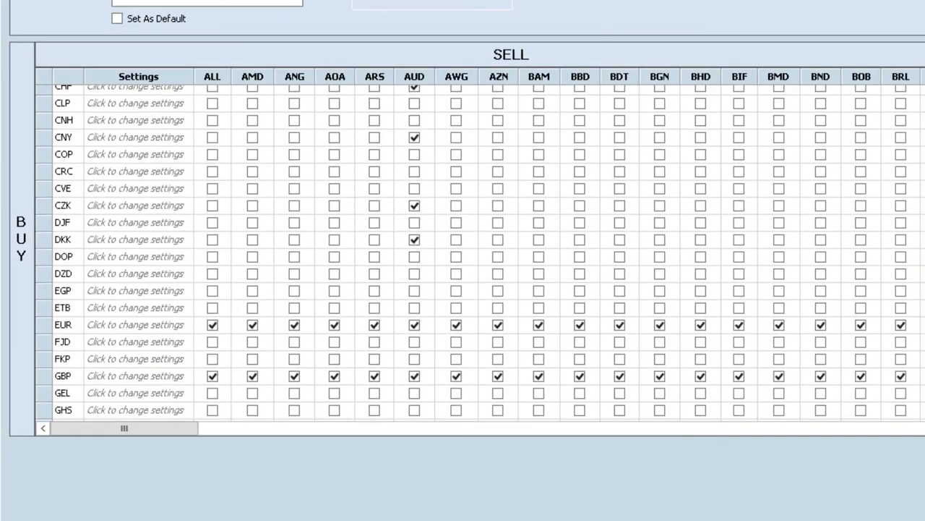
scroll(down, 3)
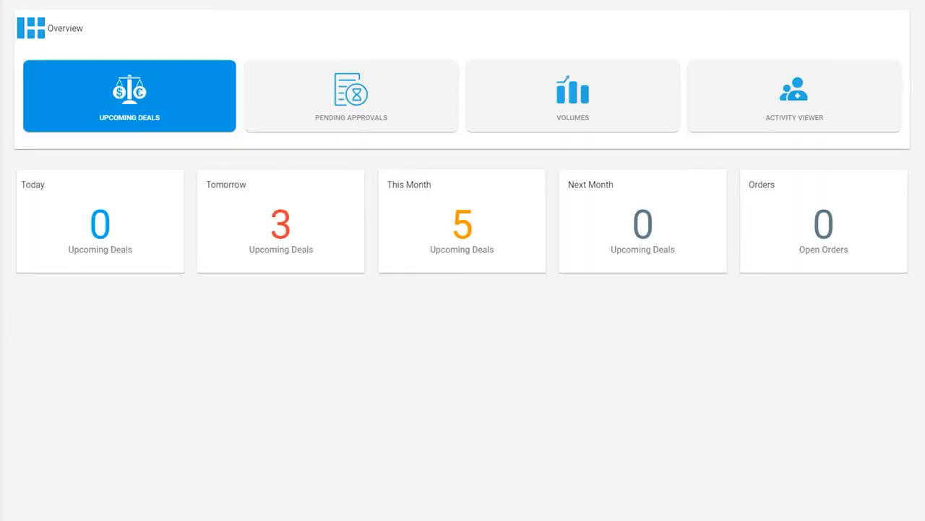
Step: Add a 35,000.00 payment to Lenovo Systems for raw materials on the 135,000 USD deal
click(130, 95)
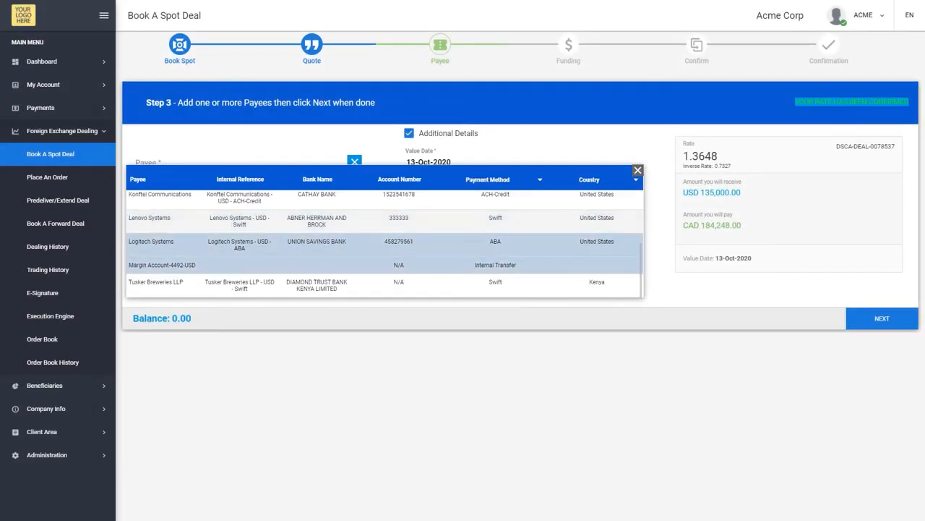
click(149, 220)
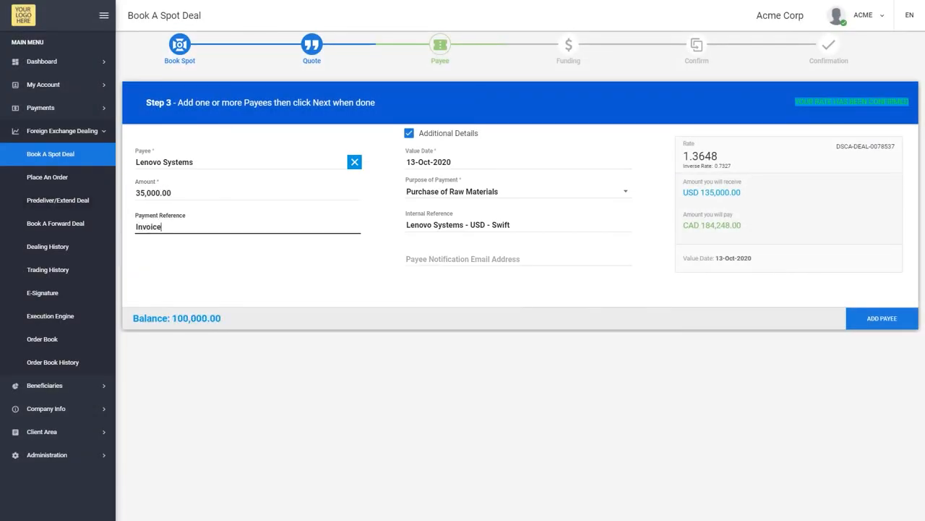
click(58, 199)
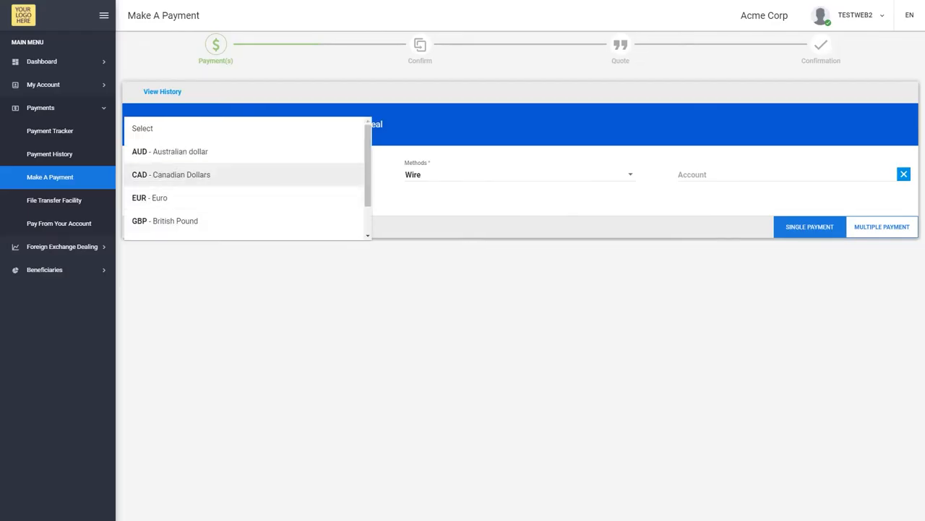
Step: Create a multiple-payee CAD wire payment, add the payee amounts and accept the quoted rates
click(171, 173)
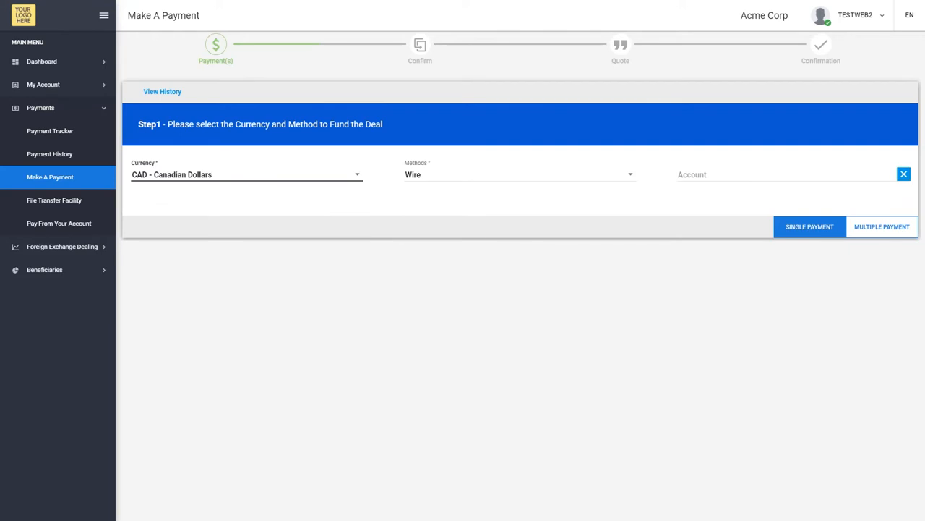
click(882, 226)
text(13000)
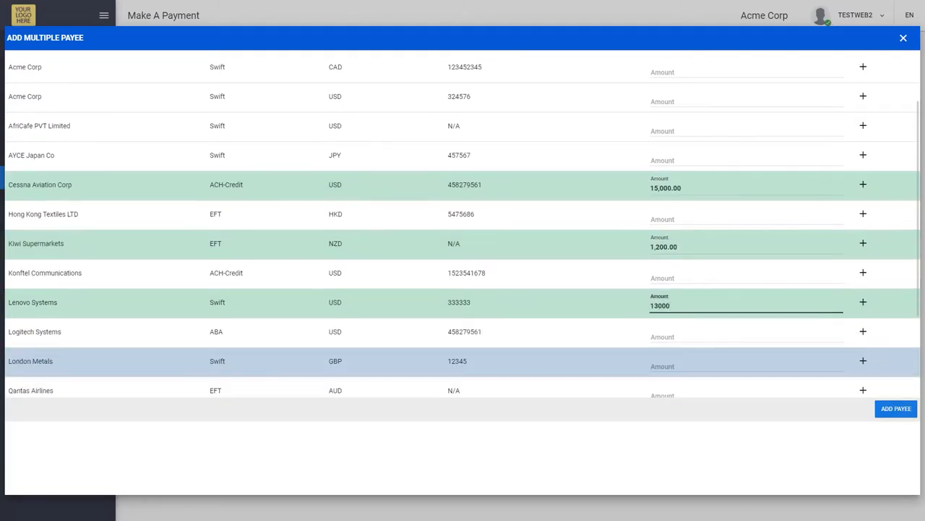
click(897, 408)
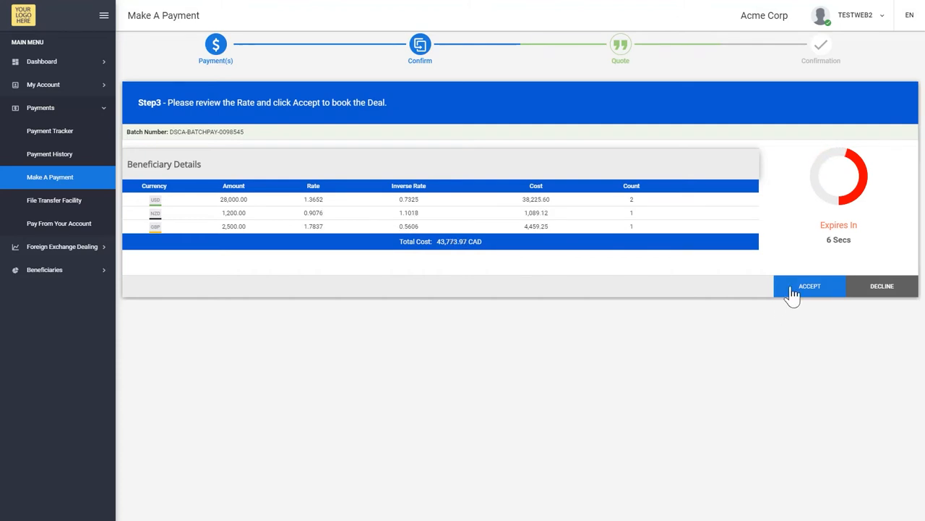
click(810, 286)
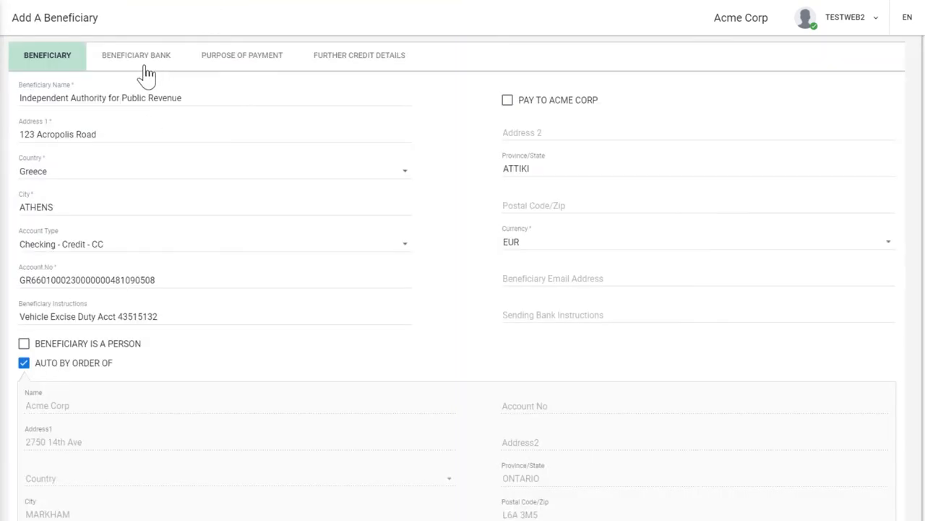
Step: Review the beneficiary's payment purpose and bank details, filtering routing templates to Swift banks in Greece
click(241, 55)
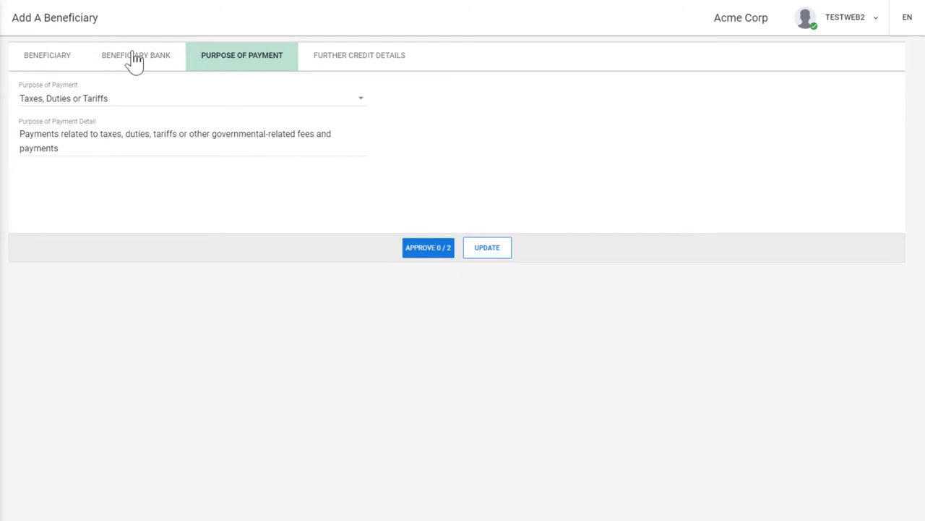
click(136, 55)
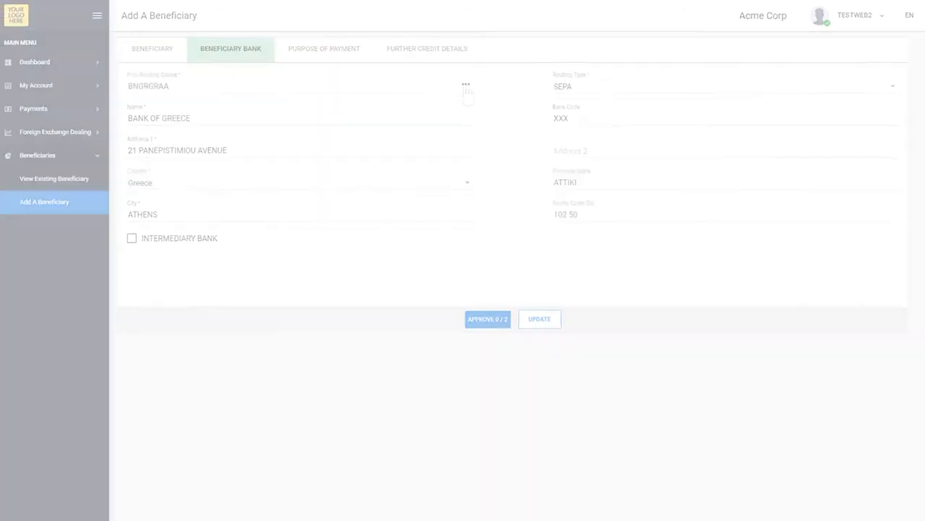
click(466, 85)
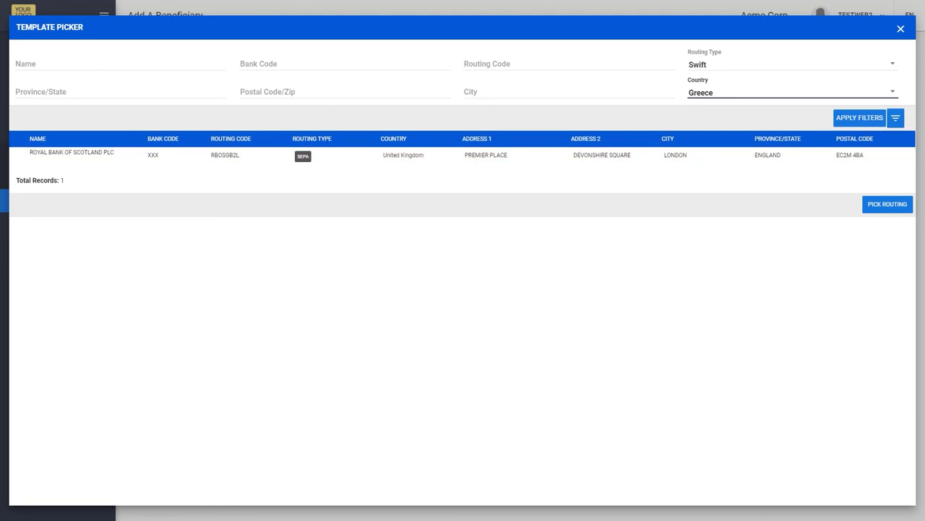
click(859, 117)
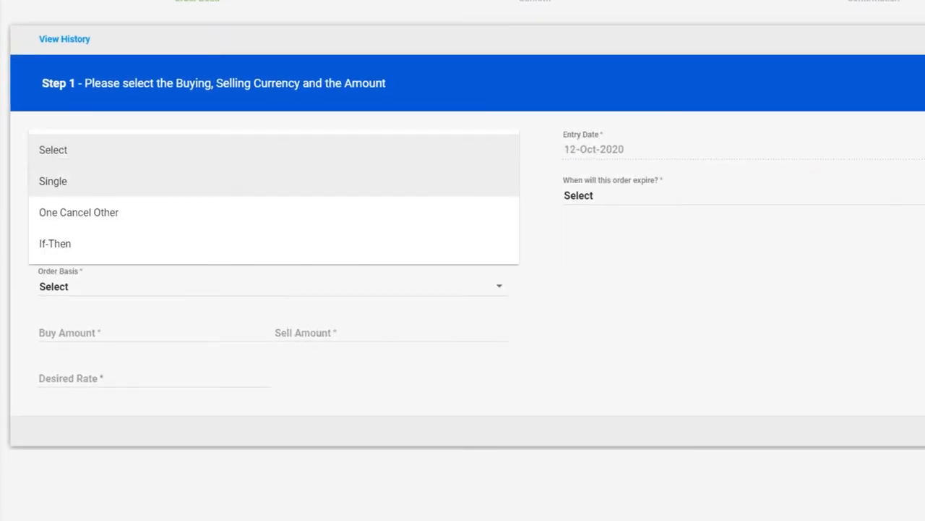
Step: Confirm a Single take-profit order buying 110,000 USD for 143,000 CAD at 1.3000
click(52, 180)
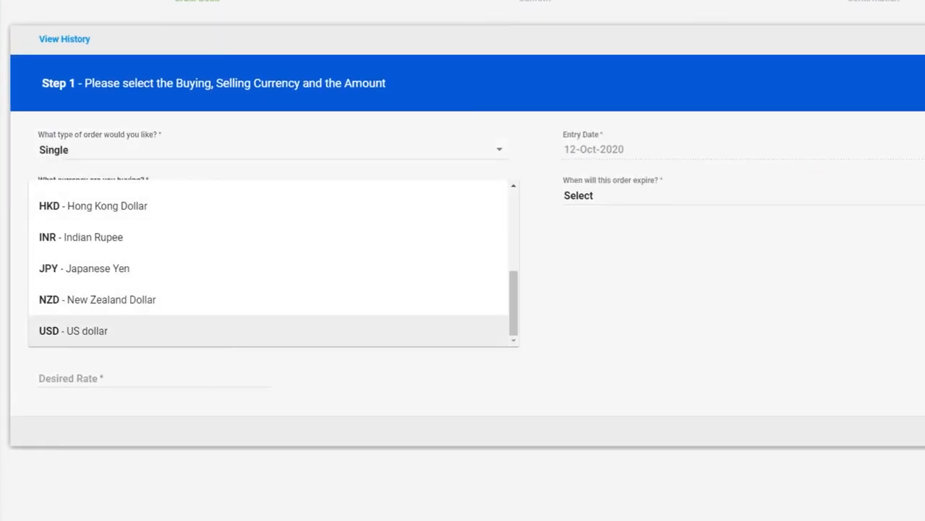
click(72, 329)
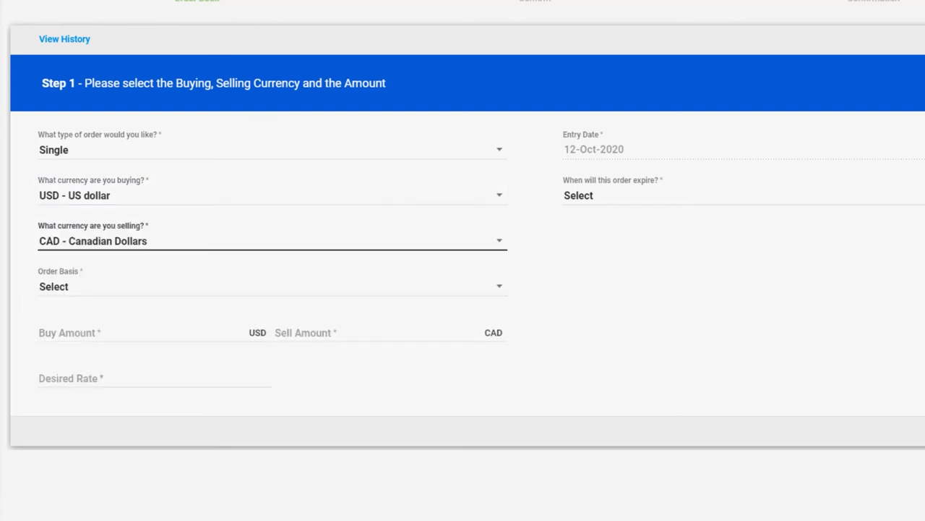
click(272, 286)
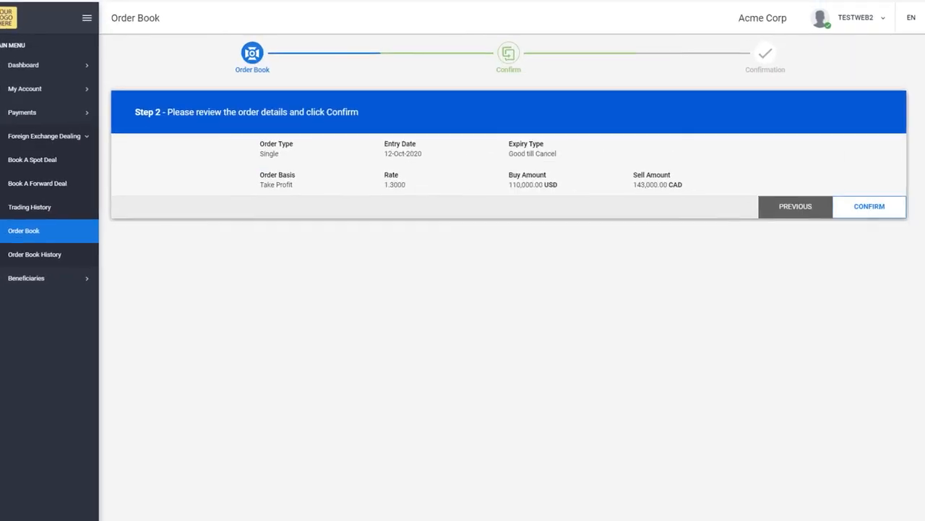
click(869, 205)
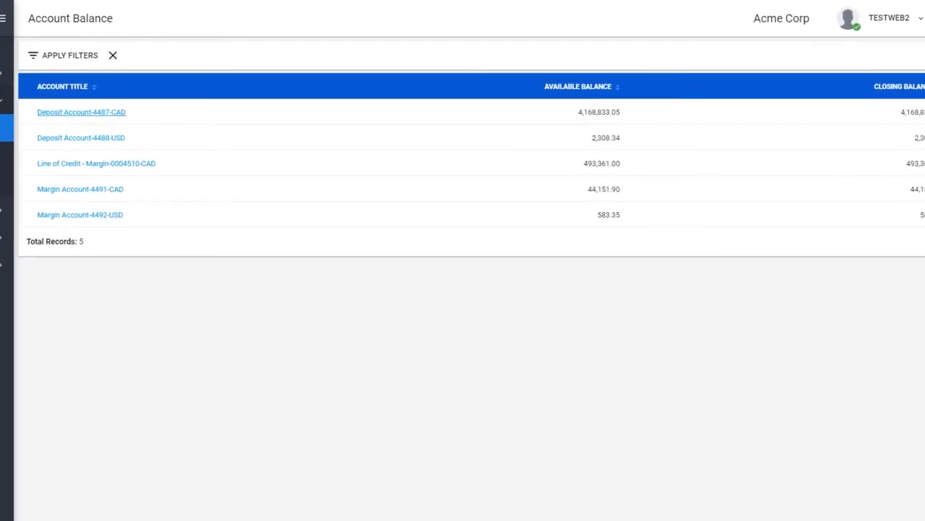
Step: View the Deposit Account-4487-CAD statement filtered to the October date range
click(81, 113)
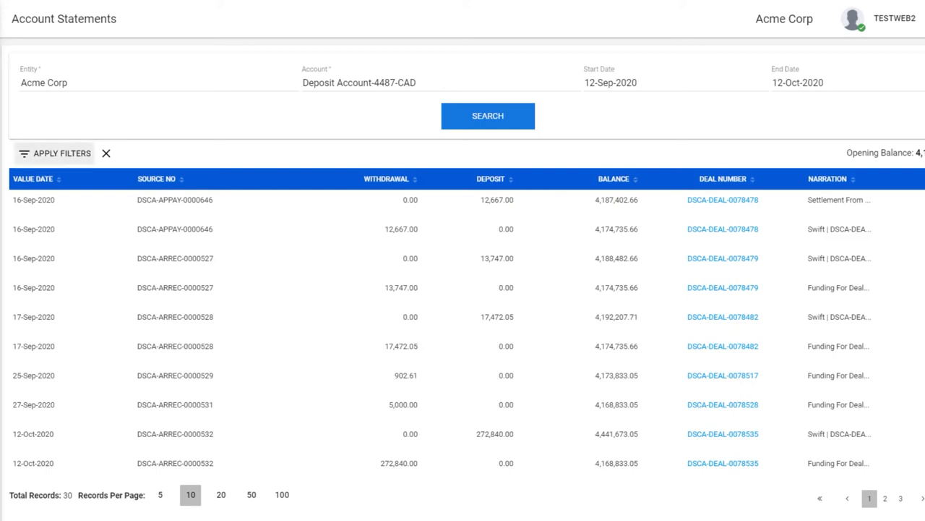
click(61, 153)
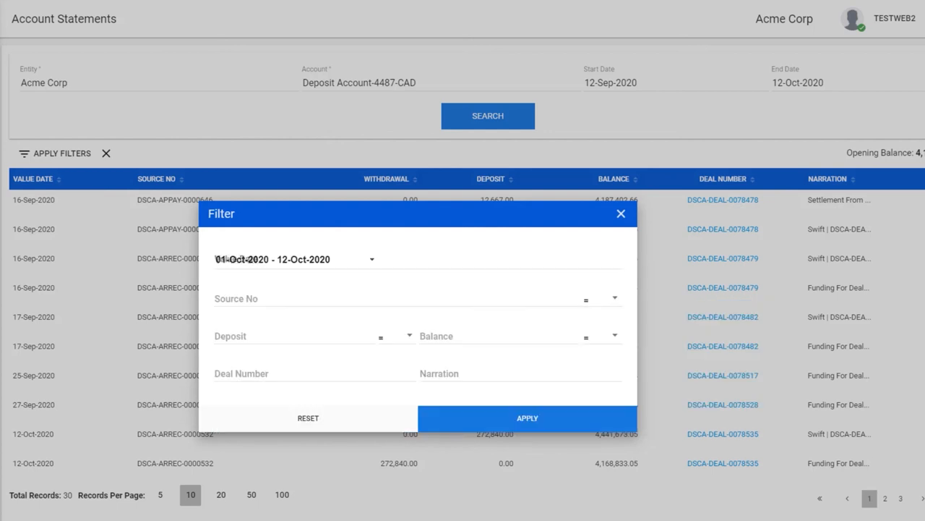
click(527, 416)
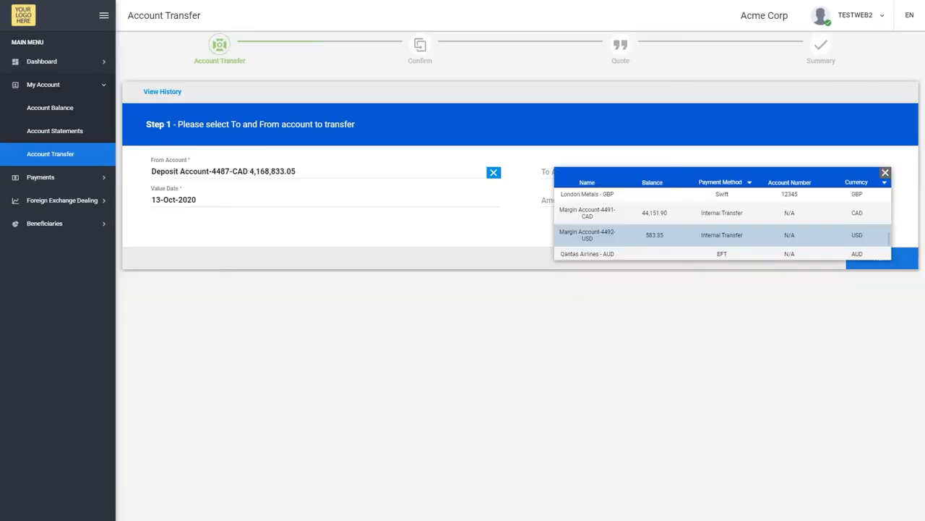
Step: Set up a 250,000.00 transfer into the CAD margin account
click(587, 212)
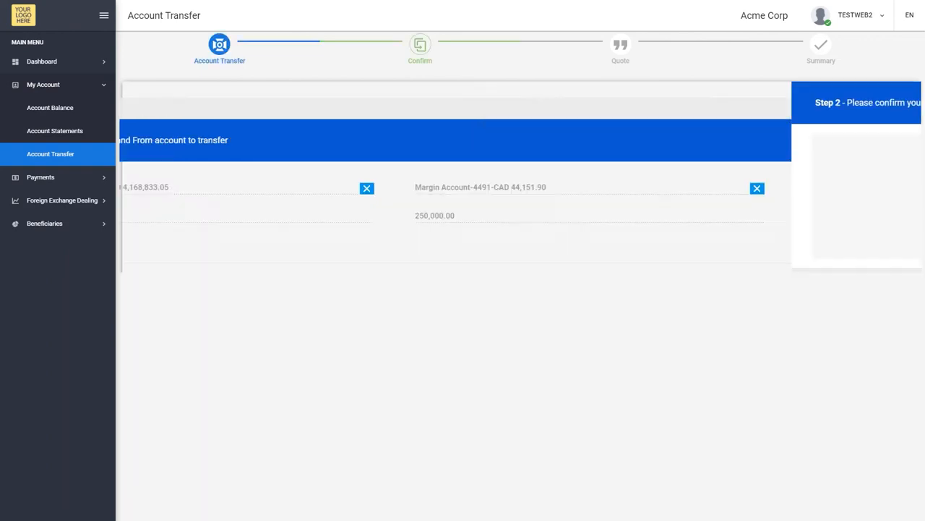